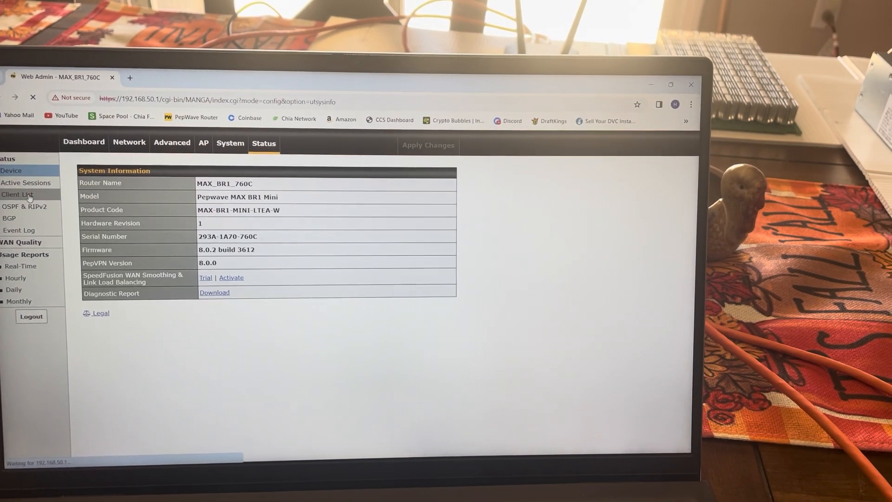
Review the Client List of connected devices to find the miner's IP address.
{"action": "left_click", "coordinate": [17, 194]}
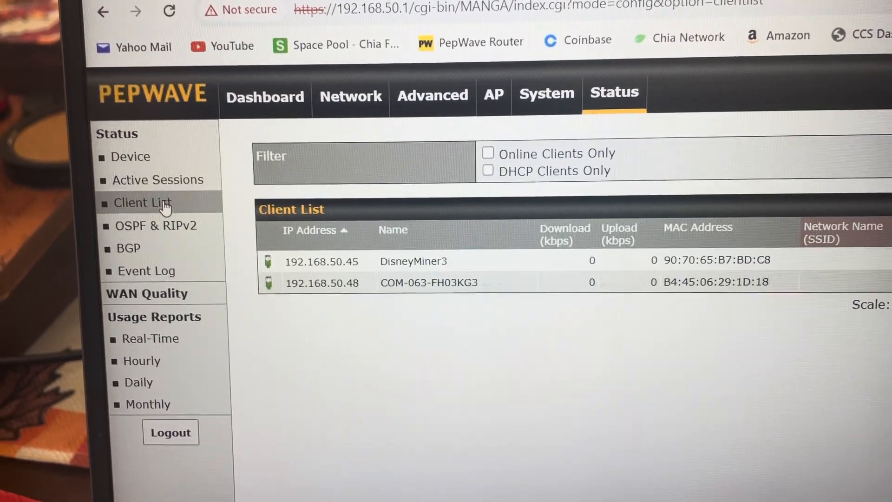
{"action": "scroll", "scroll_direction": "down", "scroll_amount": 3}
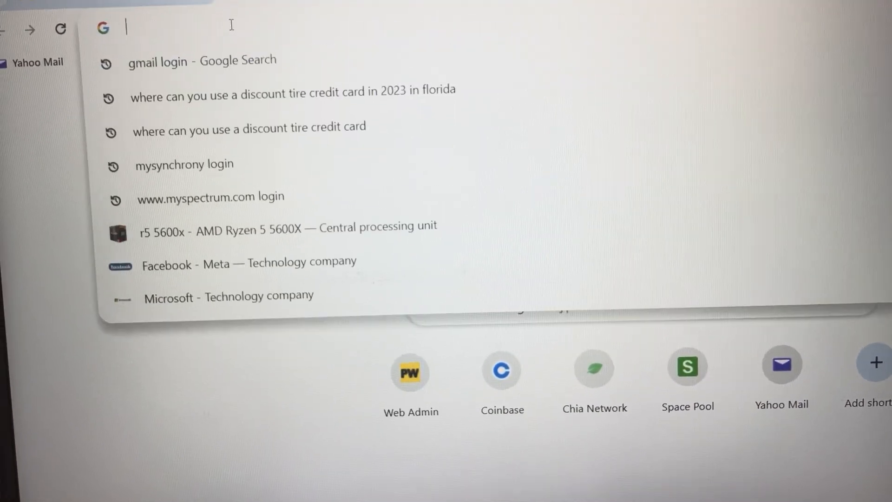
Paste the miner's IP address 192.168.50.45 into the new tab's address bar.
{"action": "right_click", "coordinate": [176, 27]}
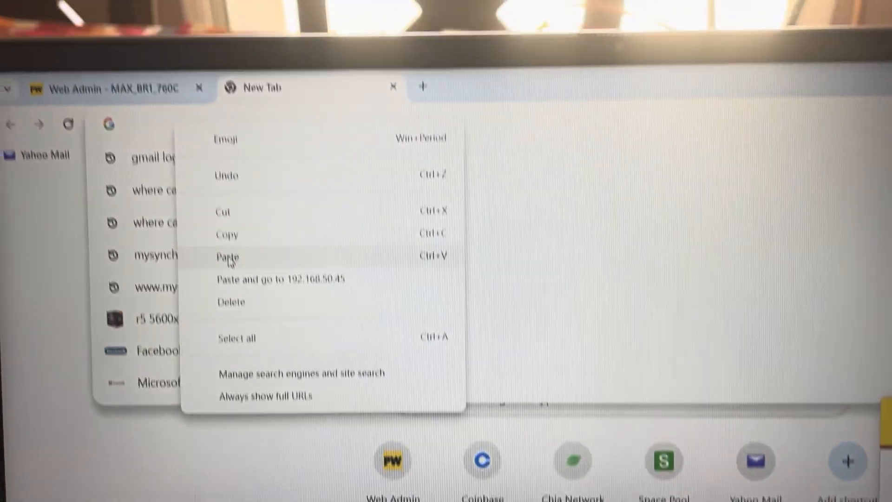
{"action": "left_click", "coordinate": [227, 257]}
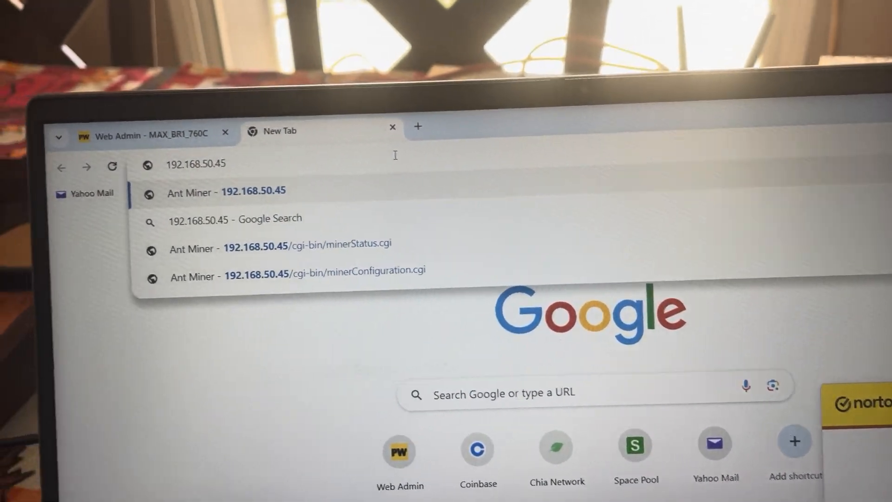
Load the Ant Miner page at 192.168.50.45 showing the L3+ system overview.
{"action": "left_click", "coordinate": [226, 191]}
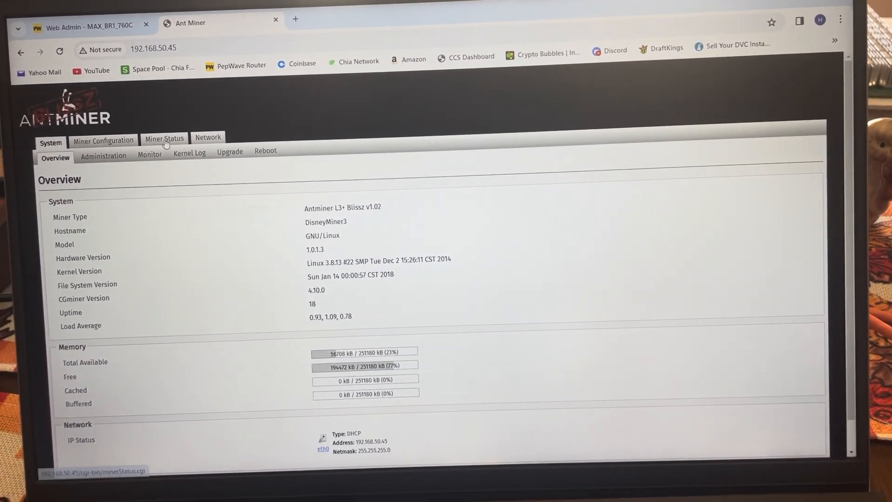
{"action": "left_click", "coordinate": [163, 138]}
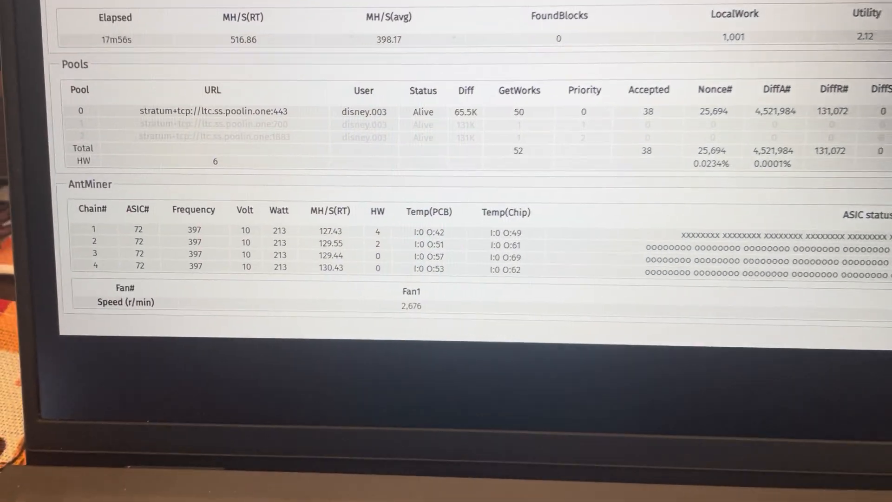
{"action": "scroll", "scroll_direction": "down", "scroll_amount": 3}
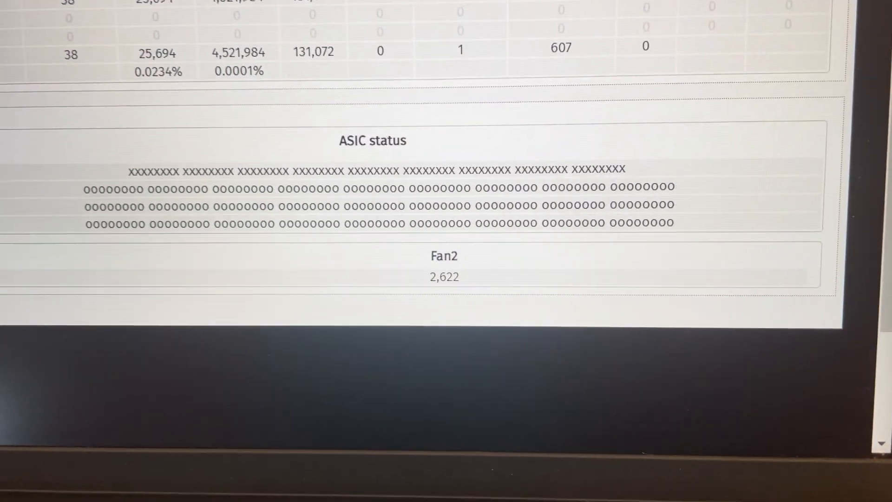
{"action": "scroll", "scroll_direction": "down", "scroll_amount": 3}
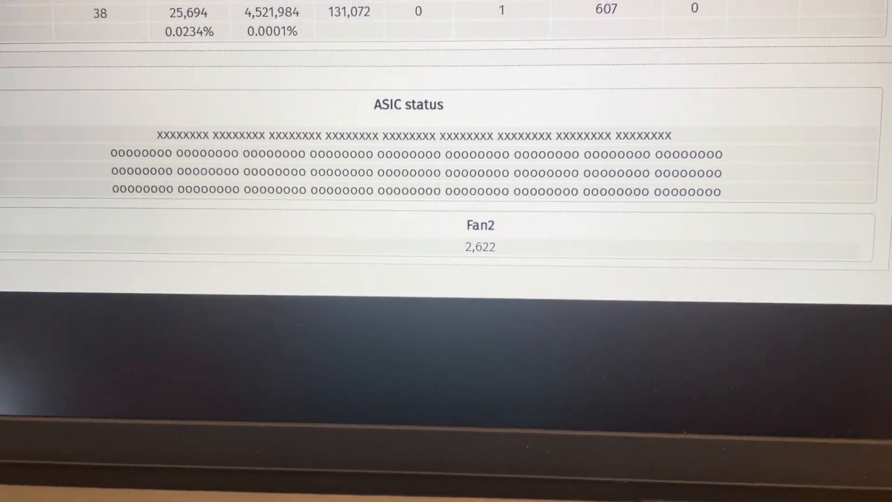
{"action": "scroll", "scroll_direction": "down", "scroll_amount": 3}
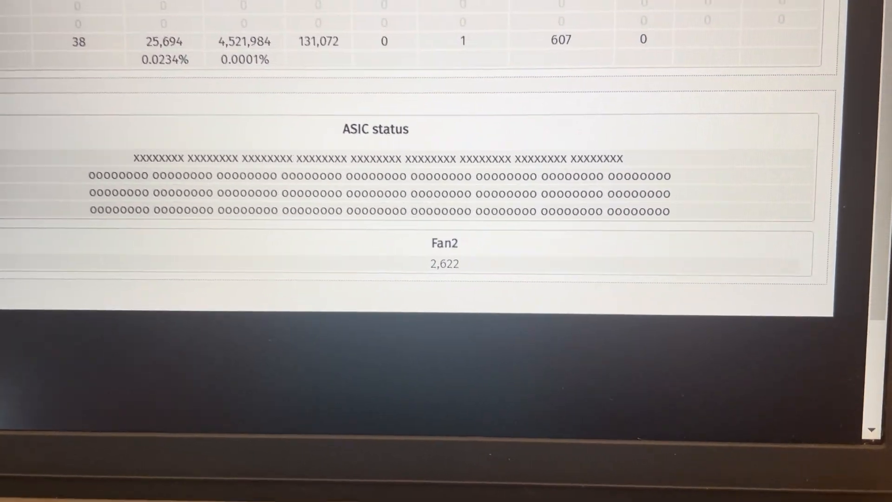
{"action": "scroll", "scroll_direction": "down", "scroll_amount": 3}
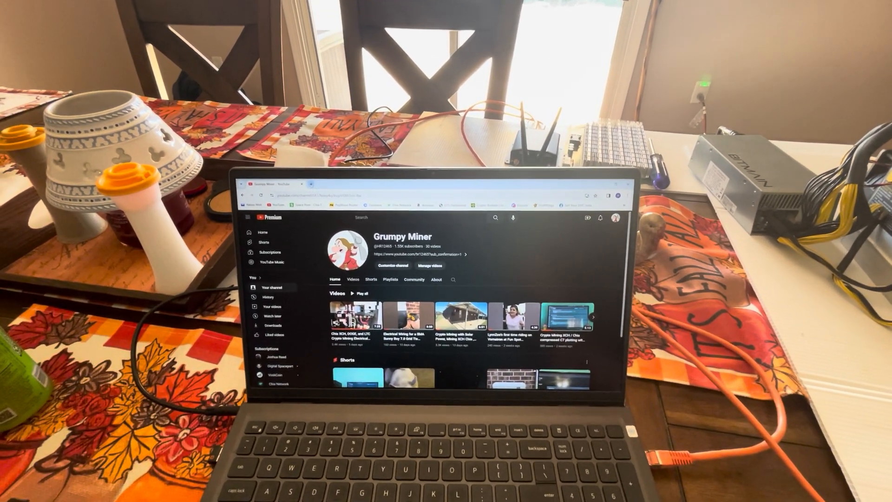
Go to the Grumpy Miner YouTube channel page with its recent videos.
{"action": "left_click", "coordinate": [363, 169]}
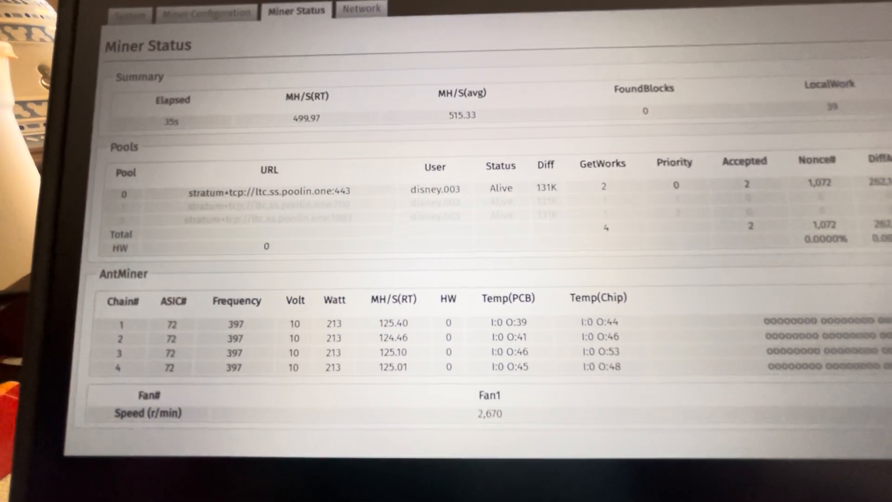
Scroll to the AntMiner chain table showing four chains, 72 ASICs each, zero hardware errors.
{"action": "scroll", "scroll_direction": "down", "scroll_amount": 3}
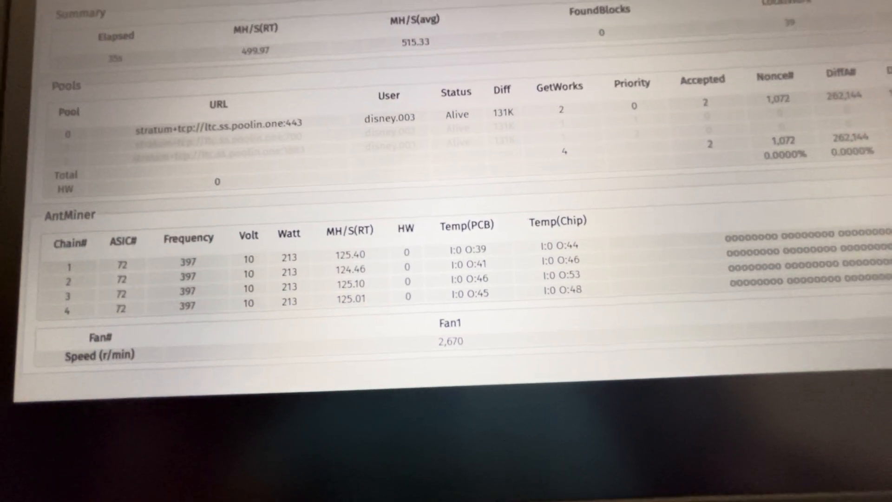